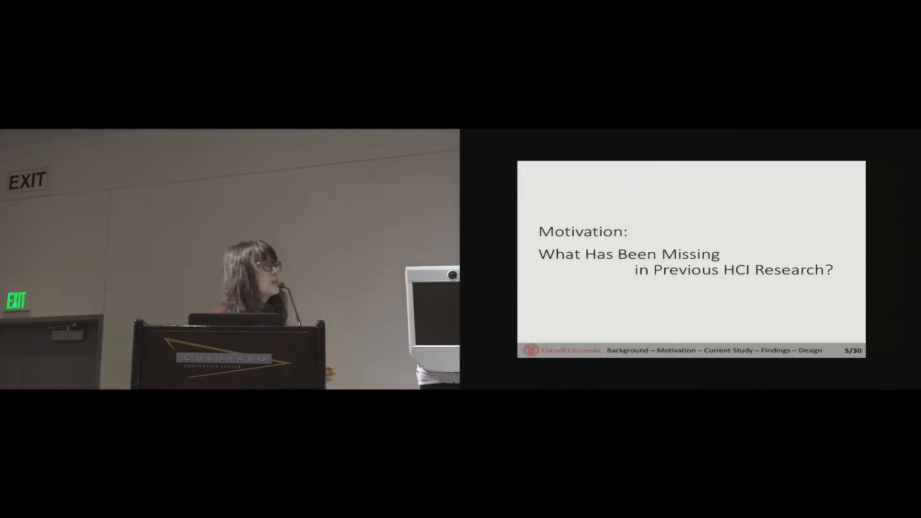
pyautogui.press('right')
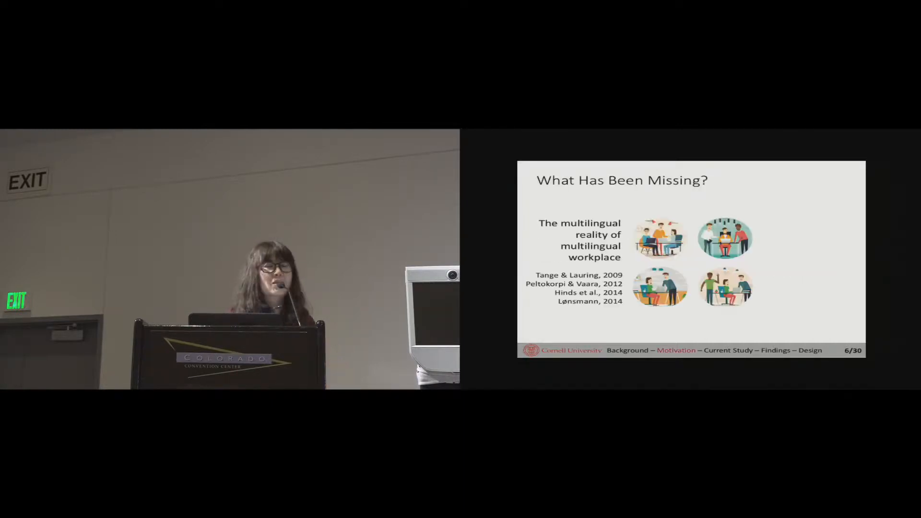